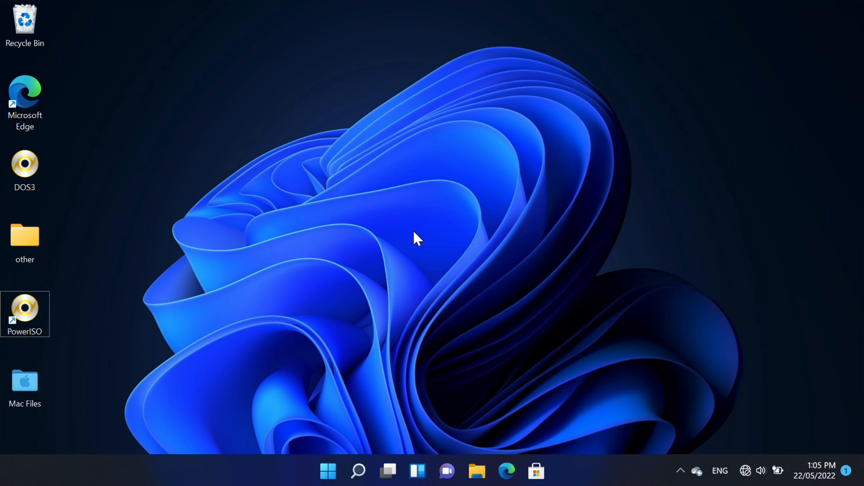
pyautogui.moveTo(328, 471)
pyautogui.write('regedit')
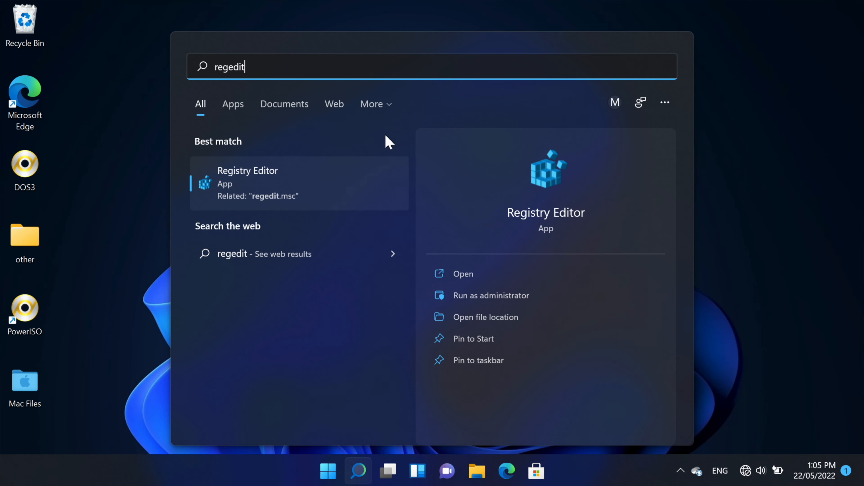
# Launch Registry Editor from the search results and allow it to make changes
pyautogui.click(491, 295)
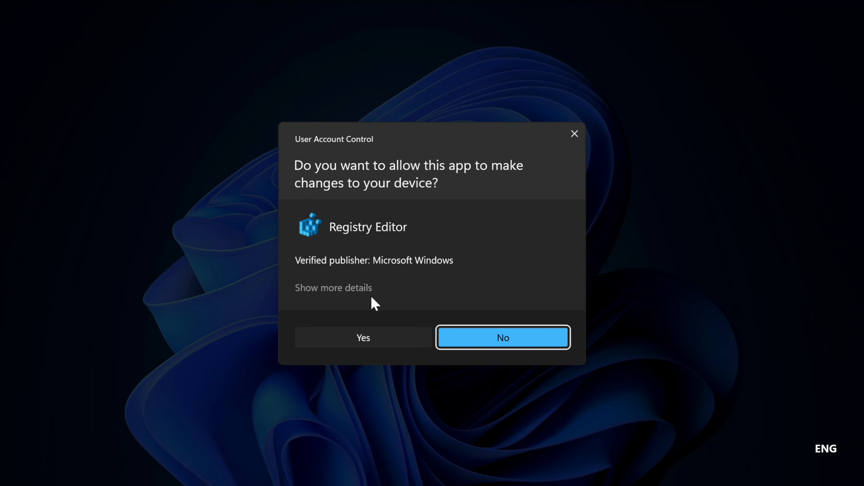
pyautogui.click(363, 337)
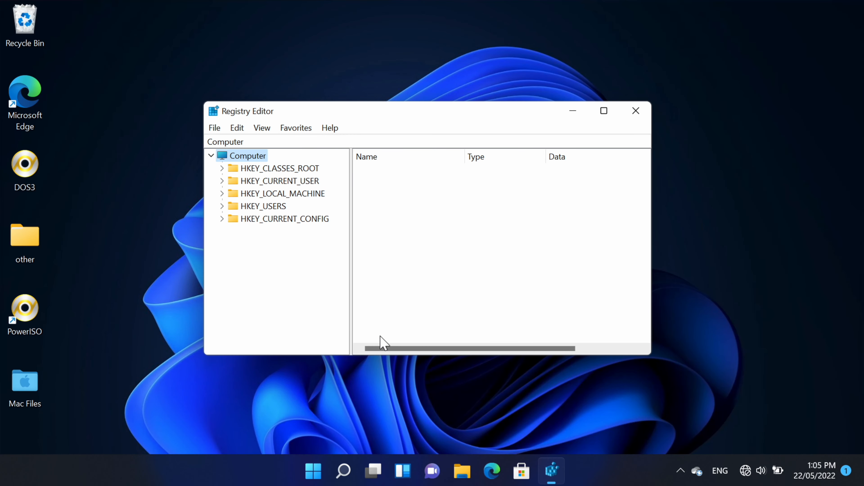
# Navigate to HKEY_LOCAL_MACHINE\SYSTEM\CurrentControlSet\Control\CrashControl and select DisplayPreReleaseColor
pyautogui.click(281, 193)
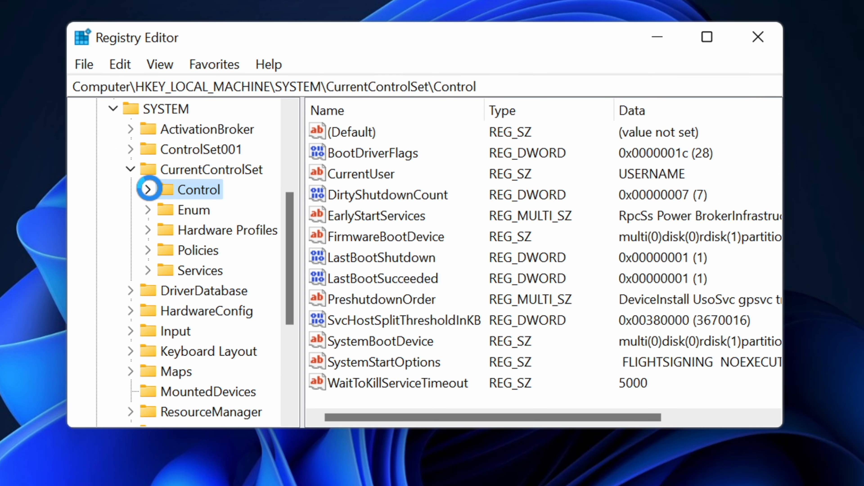
pyautogui.scroll(-3)
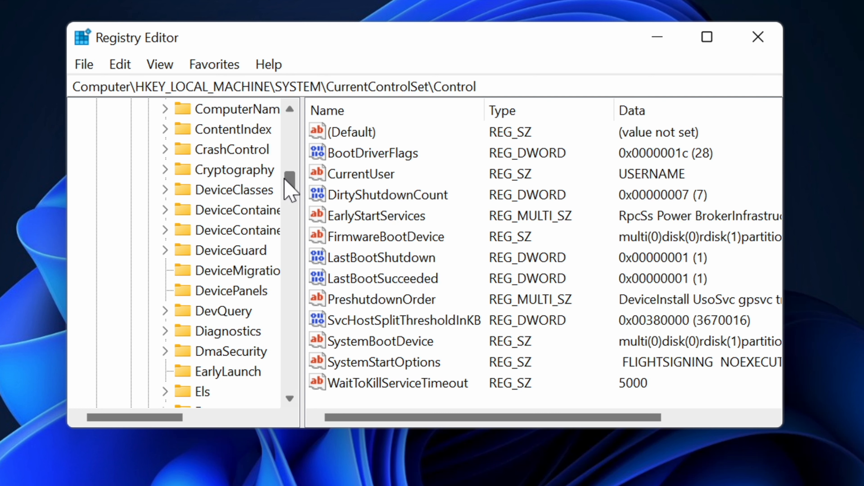
pyautogui.click(235, 149)
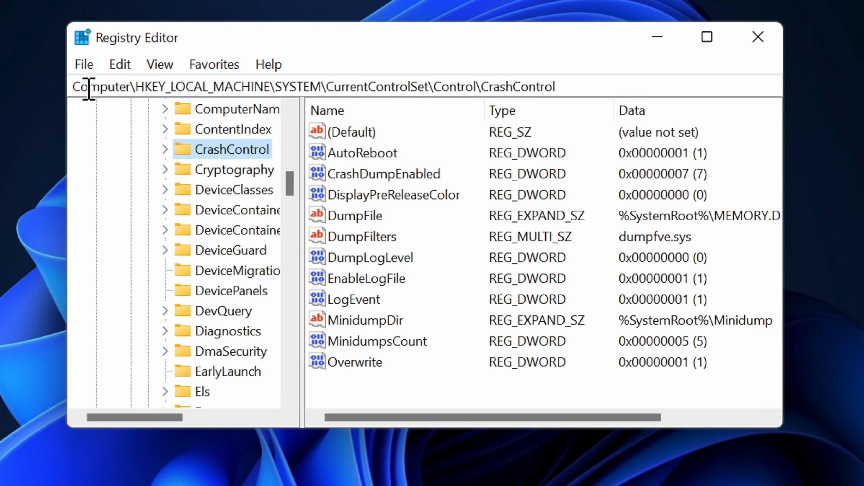
pyautogui.moveTo(429, 214)
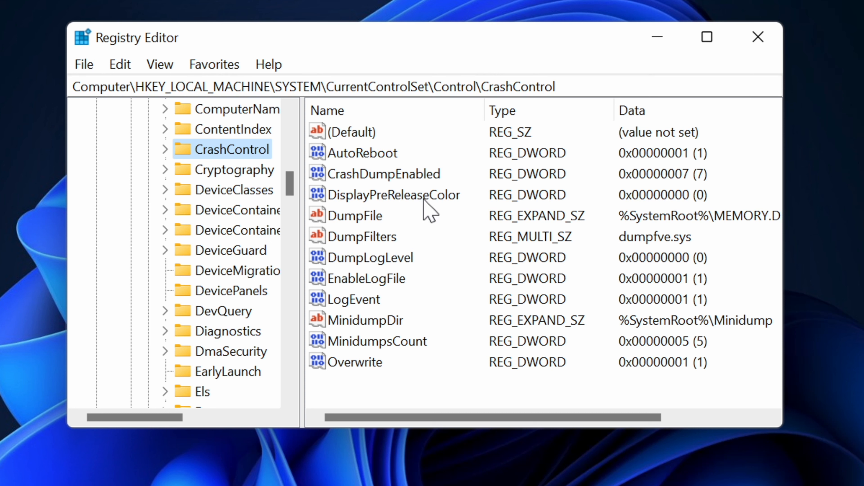
pyautogui.click(392, 195)
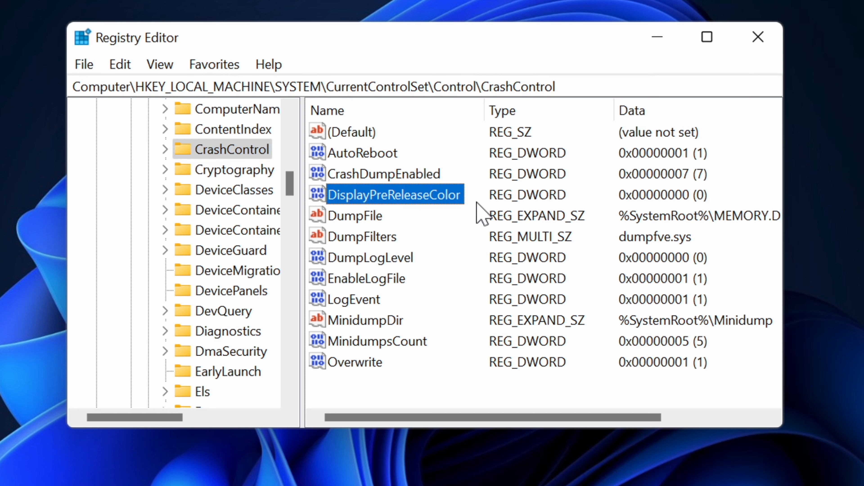
pyautogui.moveTo(435, 220)
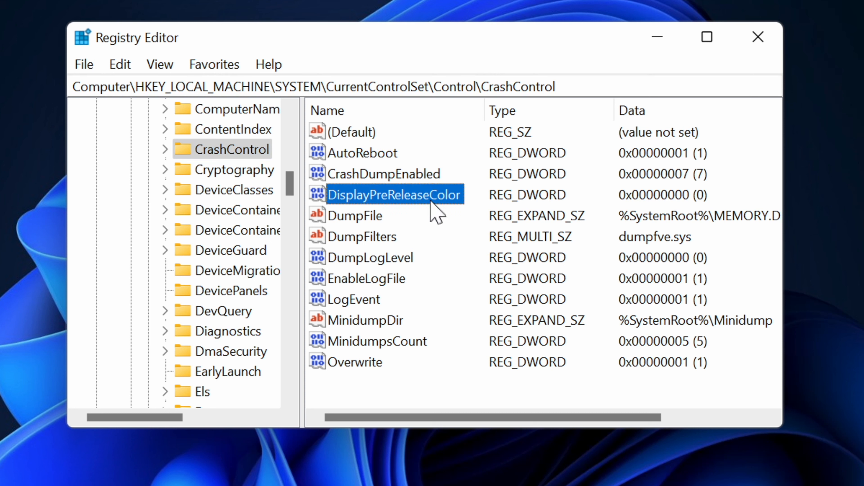
pyautogui.moveTo(359, 215)
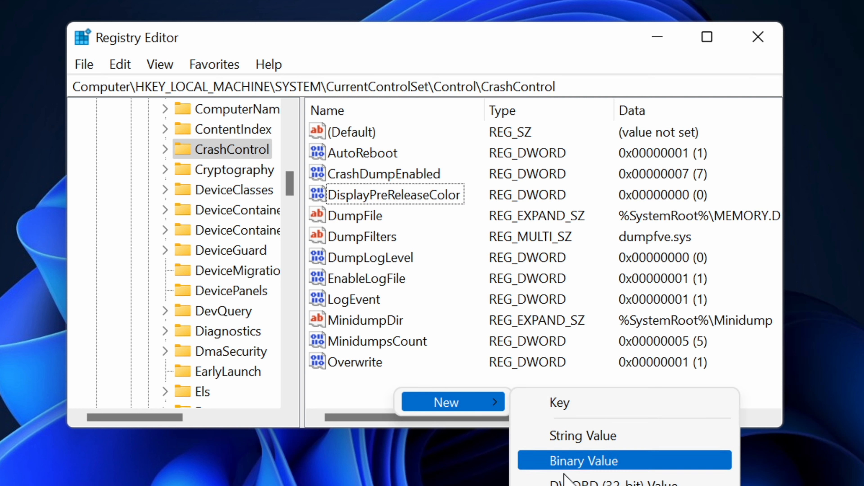
pyautogui.moveTo(606, 480)
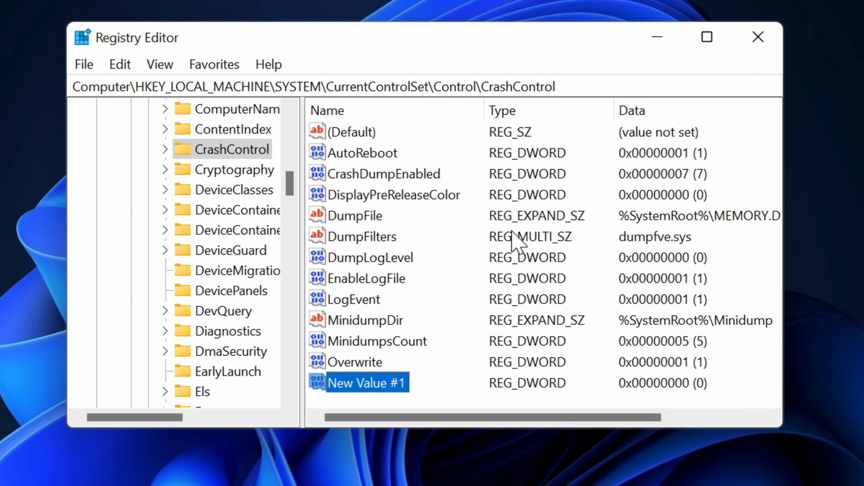
# Select the DisplayPreReleaseColor value in the CrashControl key's value list
pyautogui.click(395, 195)
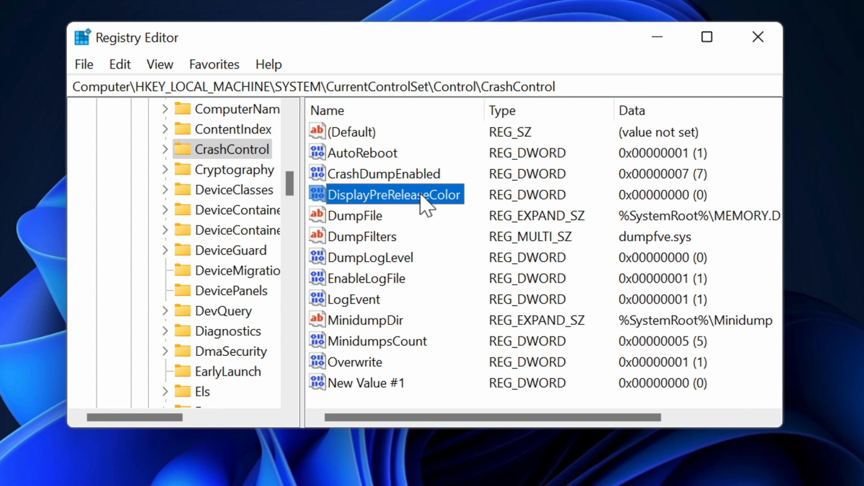
# Edit DisplayPreReleaseColor and confirm its value data as 1
pyautogui.doubleClick(394, 194)
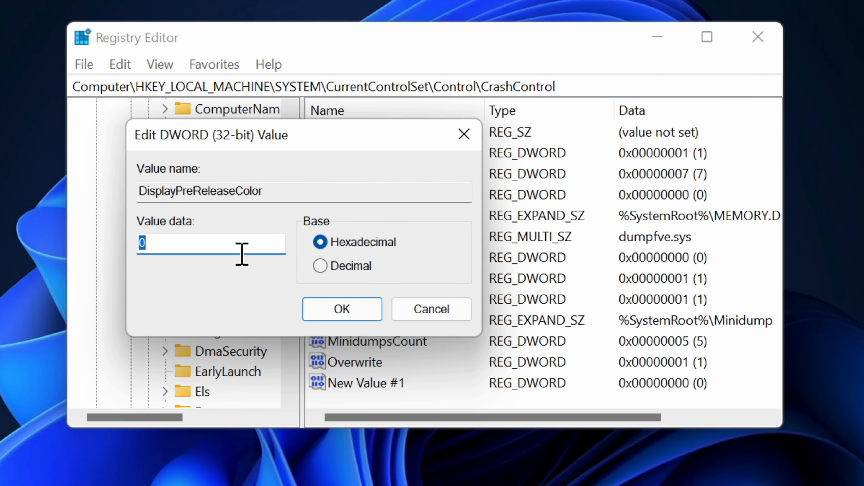
pyautogui.write('1')
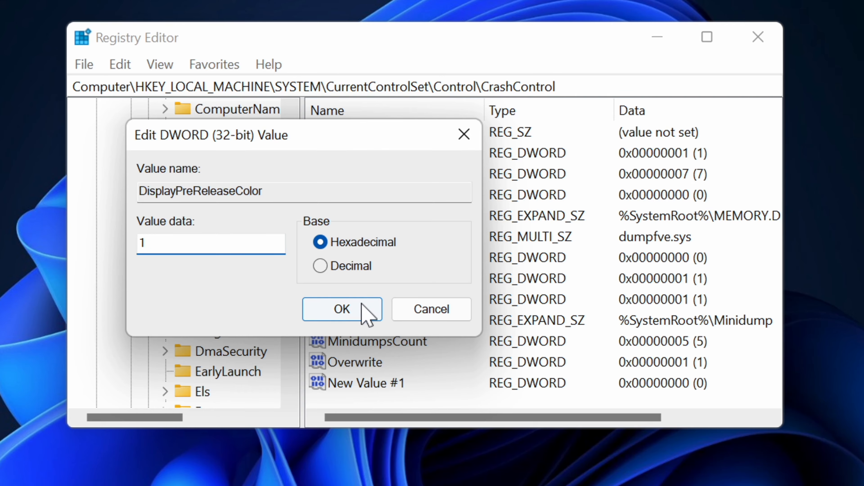
pyautogui.click(342, 308)
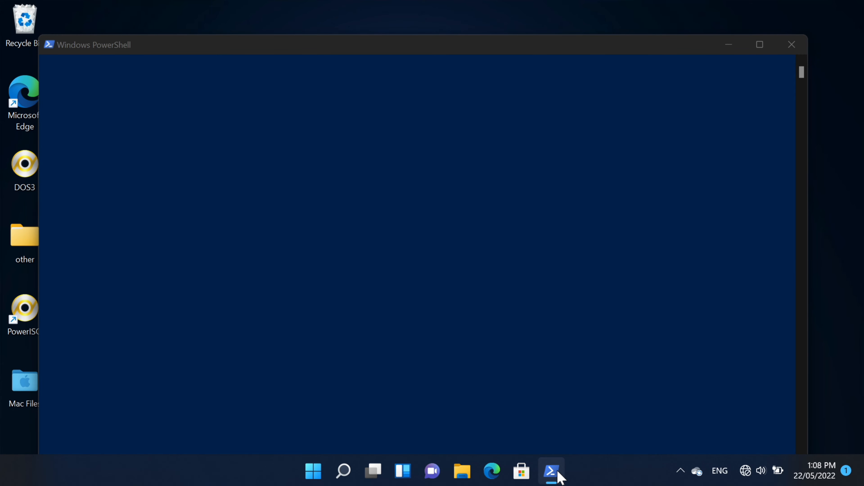
# Bring up the taskbar PowerShell icon's options to run it as administrator
pyautogui.rightClick(551, 471)
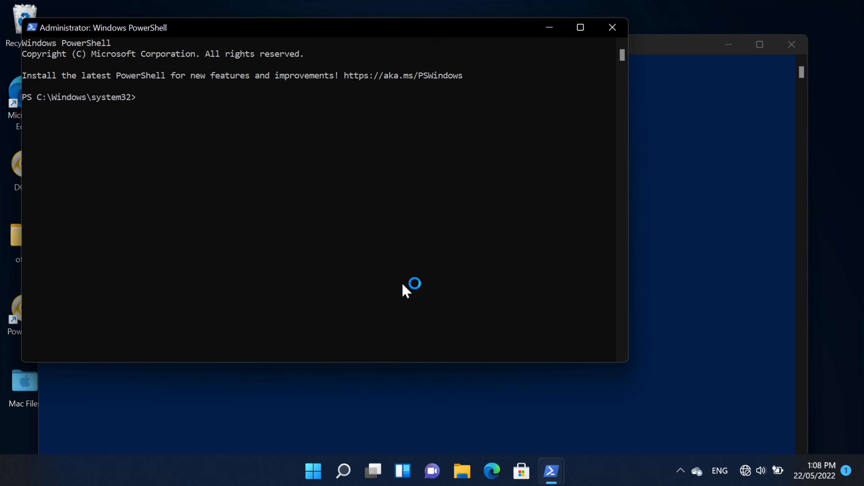
# Enter the wininit command at the elevated PowerShell prompt
pyautogui.write('winini')
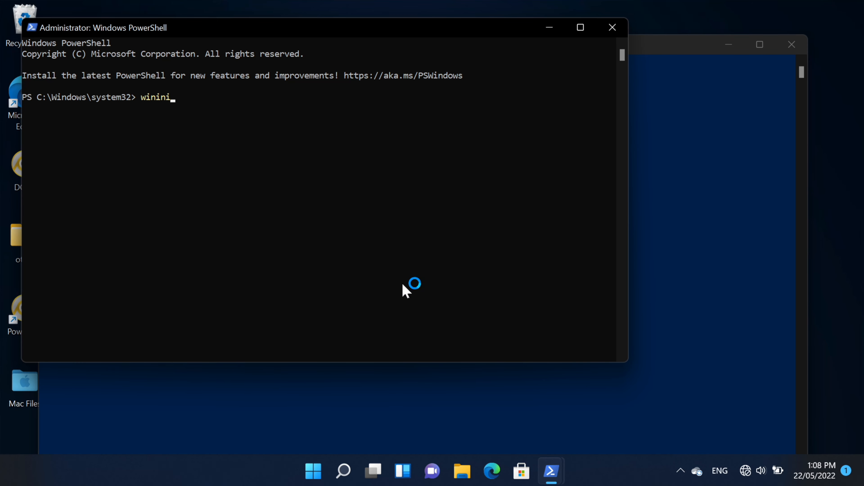
pyautogui.write('t')
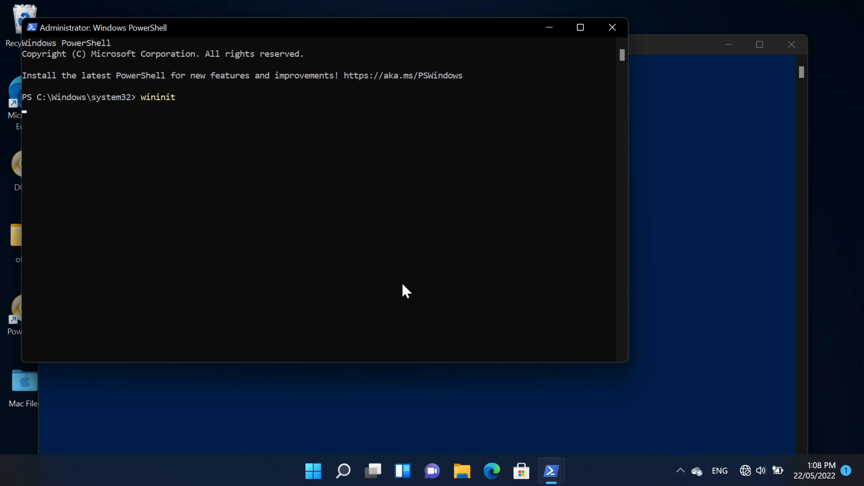